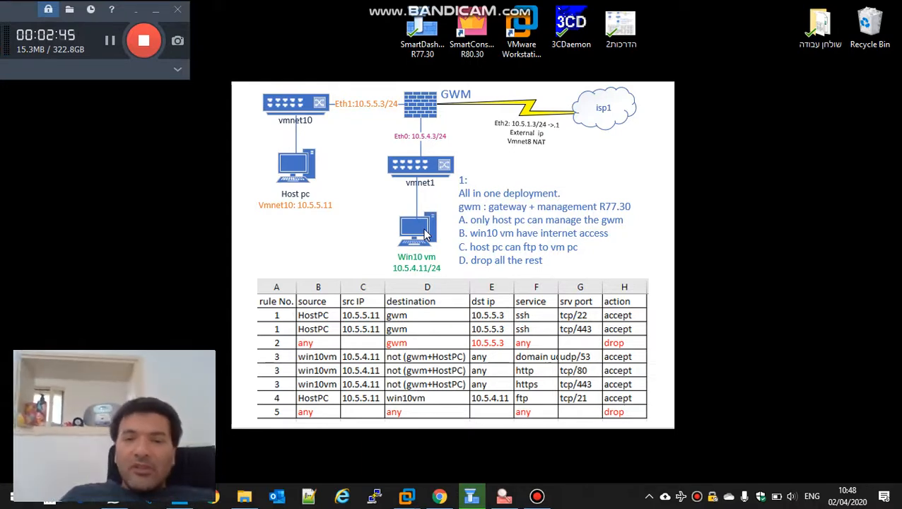
pyautogui.moveTo(422, 32)
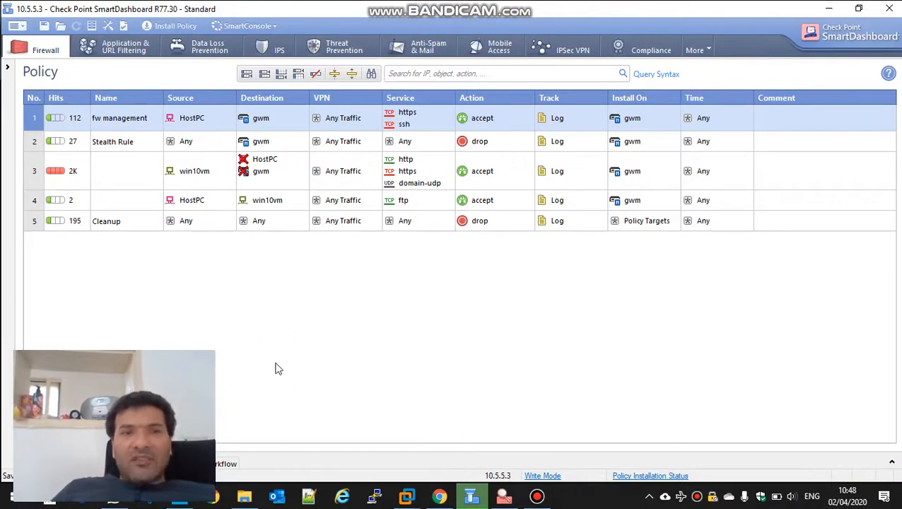
# Browse the application and URL filtering policy, then return to the firewall access rules.
pyautogui.click(117, 47)
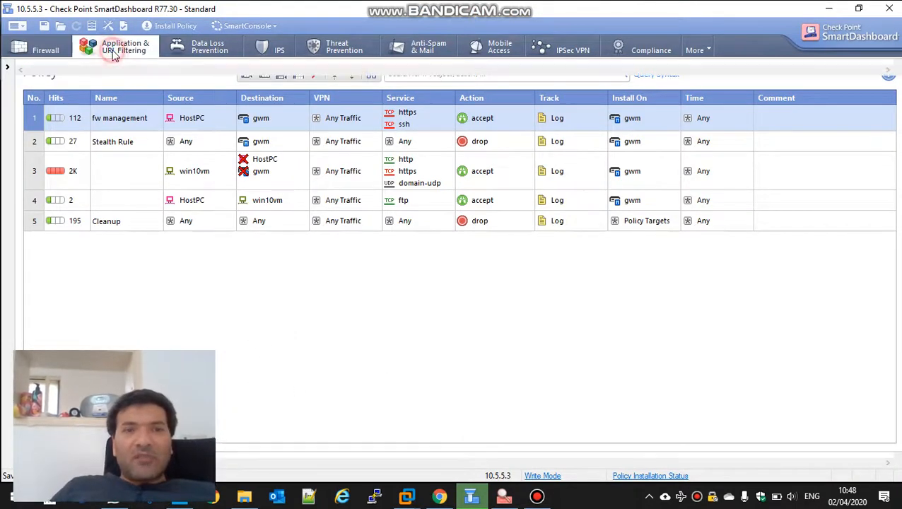
pyautogui.click(125, 47)
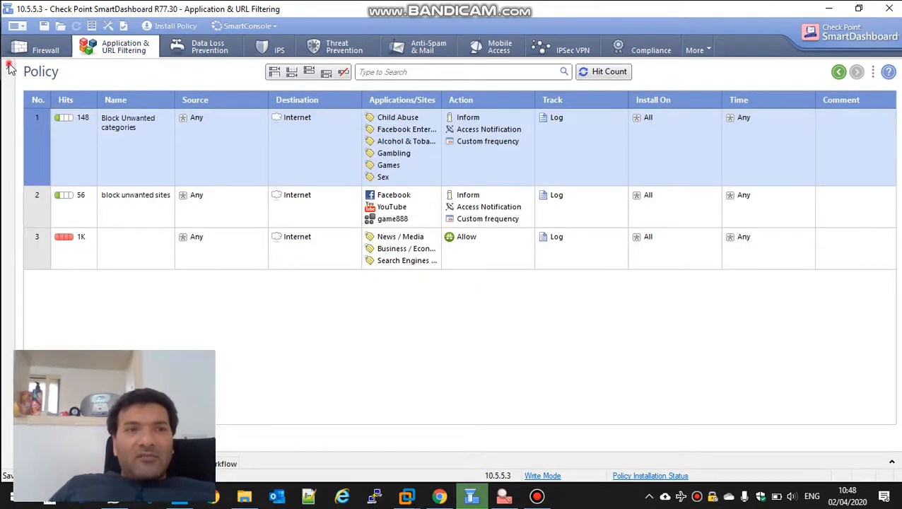
pyautogui.click(11, 67)
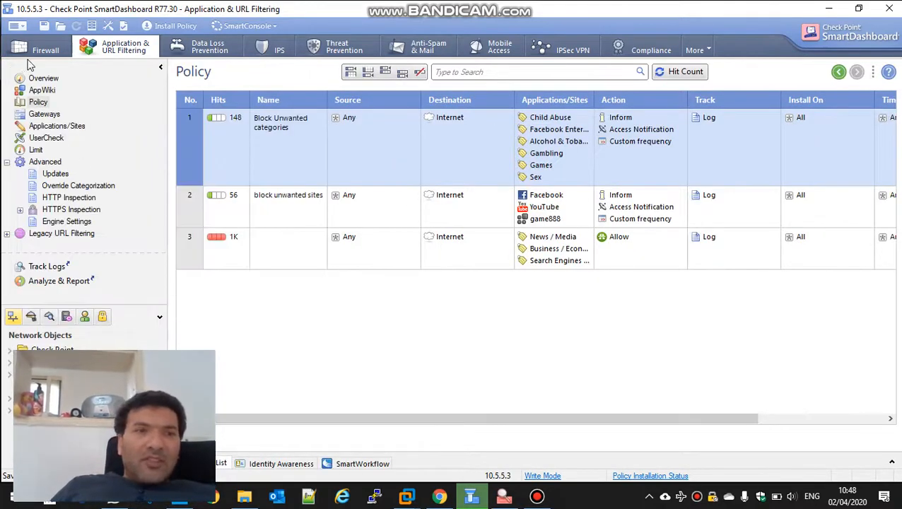
pyautogui.click(45, 47)
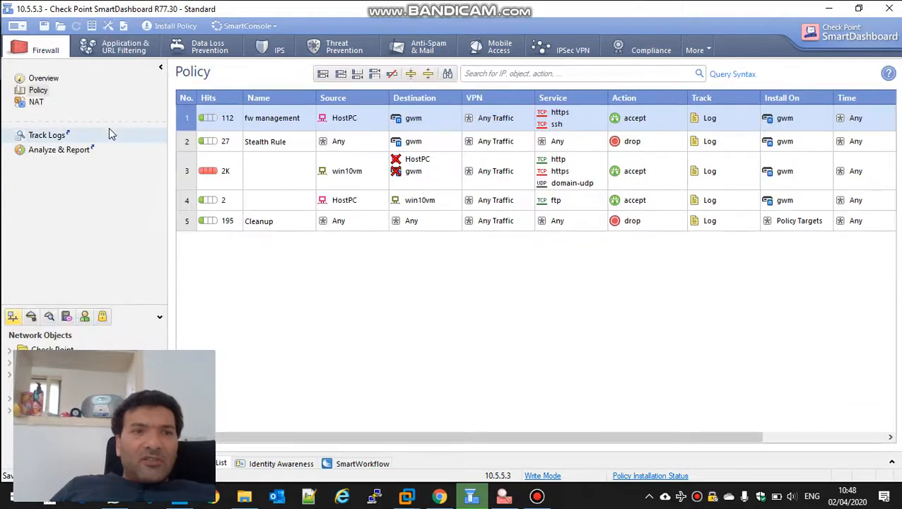
pyautogui.click(36, 101)
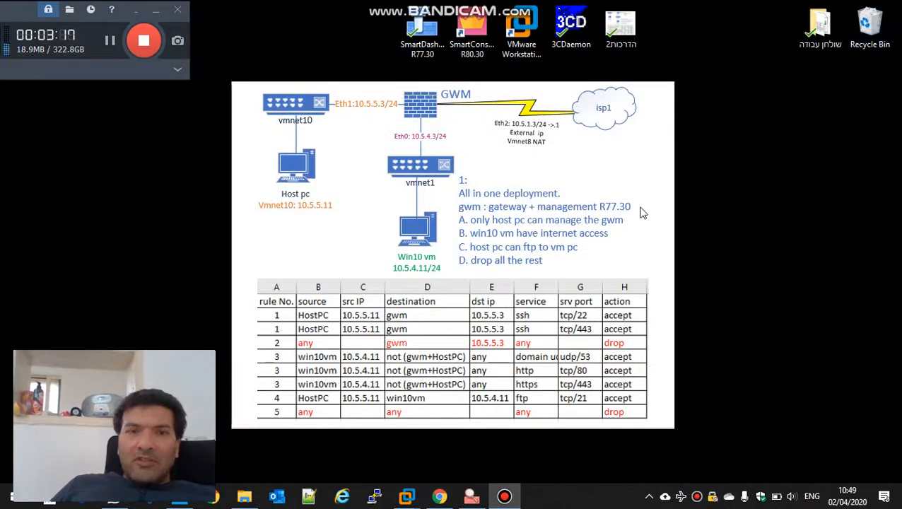
pyautogui.moveTo(427, 459)
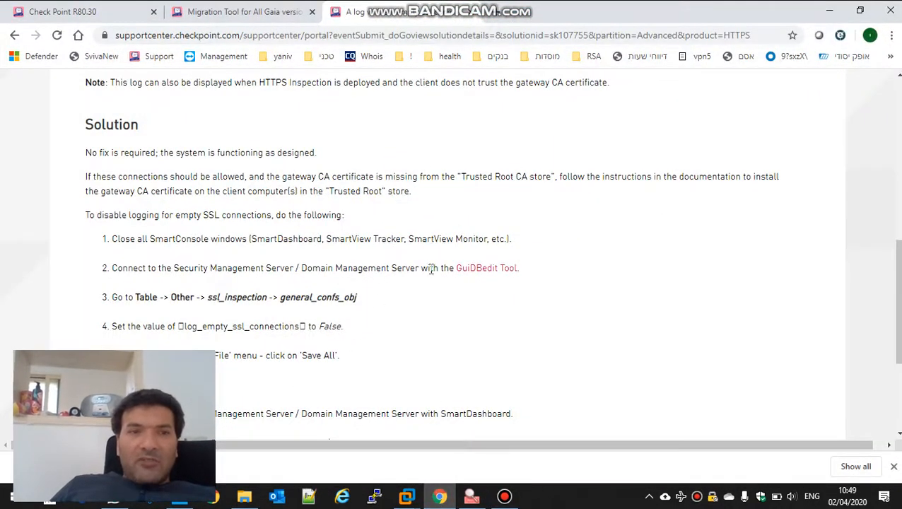
# Review the R80.30 migration tool's download details and show all downloaded files.
pyautogui.click(244, 11)
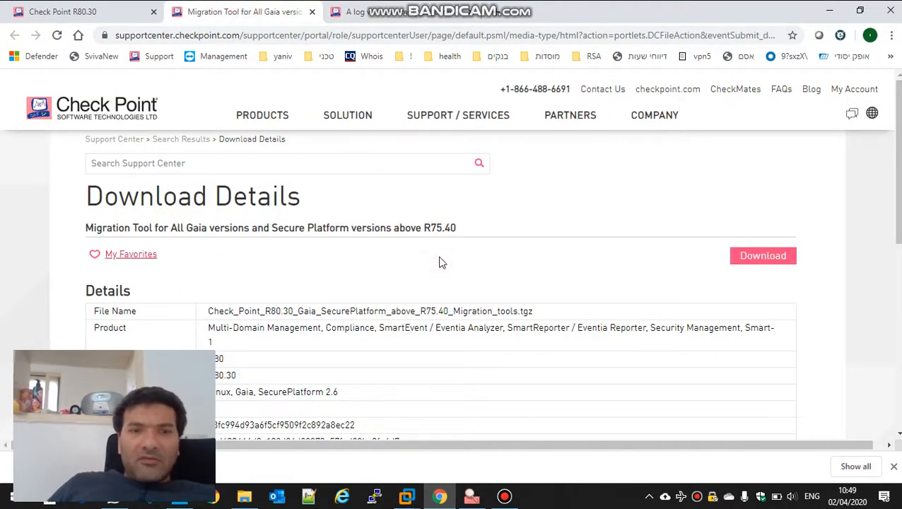
pyautogui.scroll(-3)
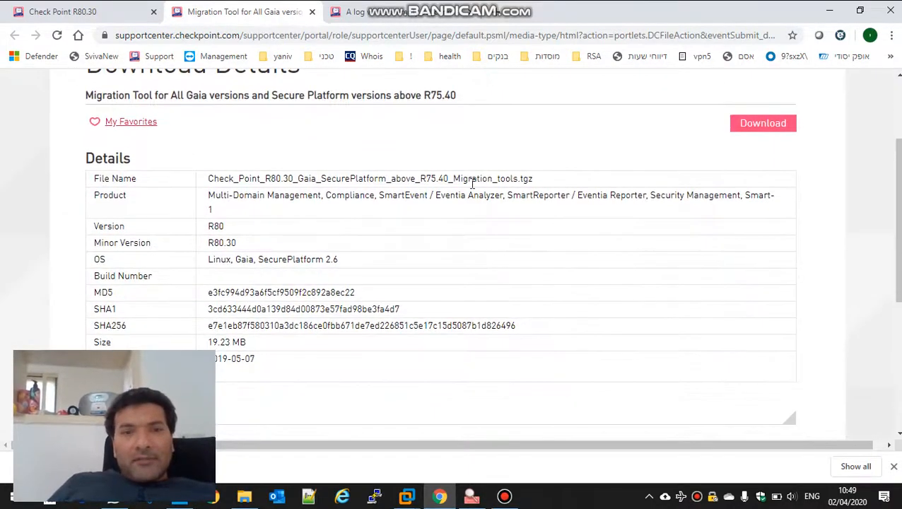
pyautogui.scroll(-3)
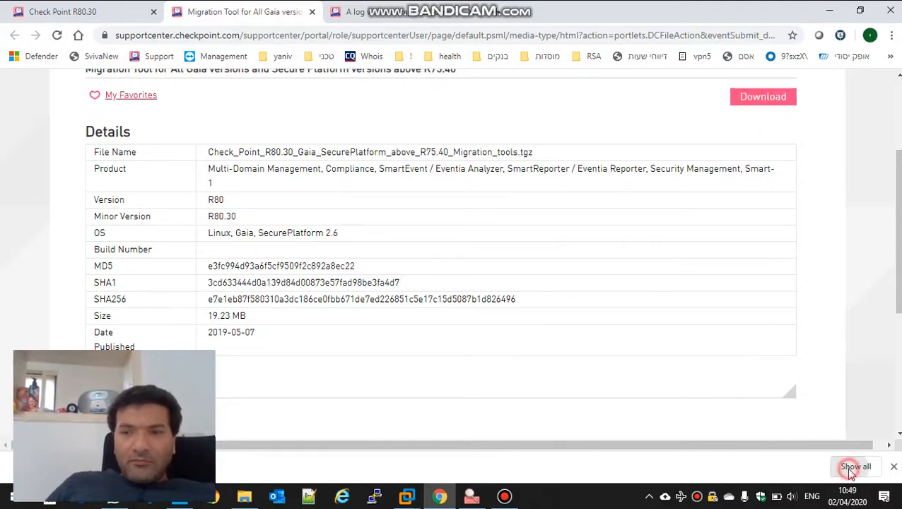
pyautogui.click(855, 466)
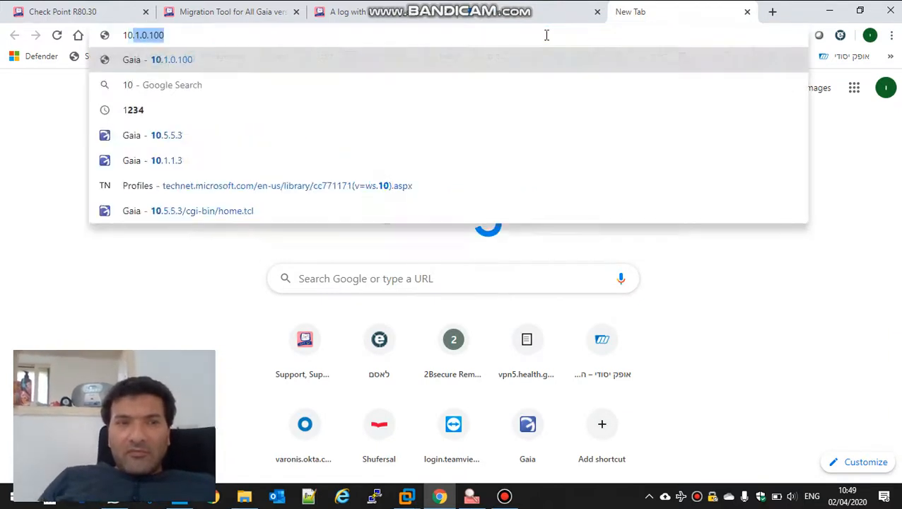
# Log in to the Gaia Portal at 10.5.5.3 with user admin and password.
pyautogui.write('10.5.5.3')
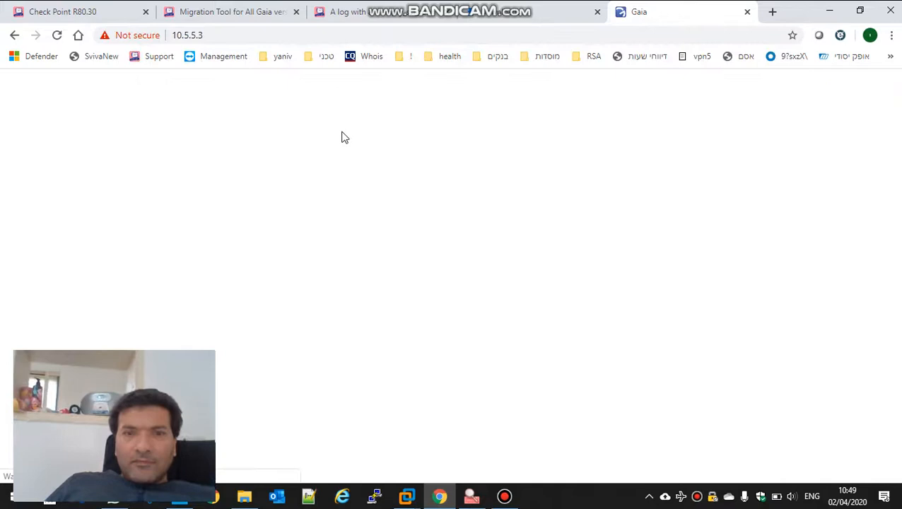
pyautogui.write('adm')
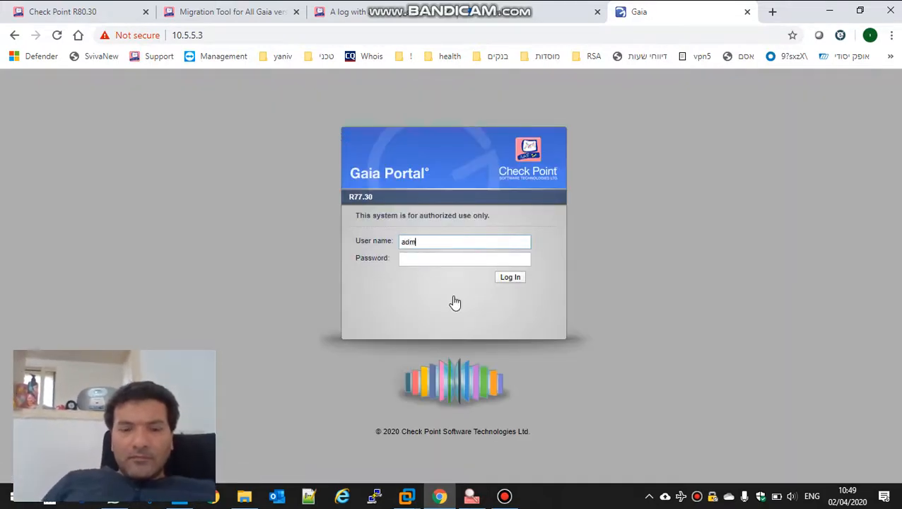
pyautogui.write('••••')
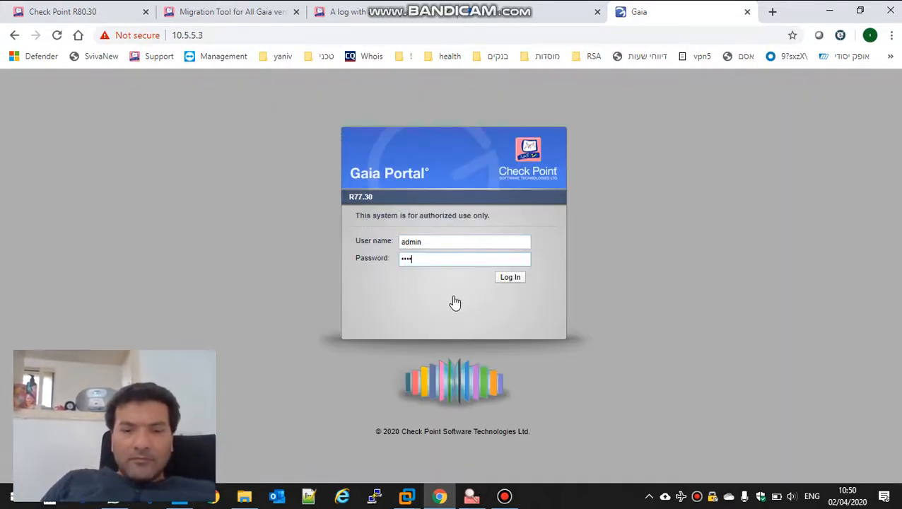
pyautogui.click(510, 276)
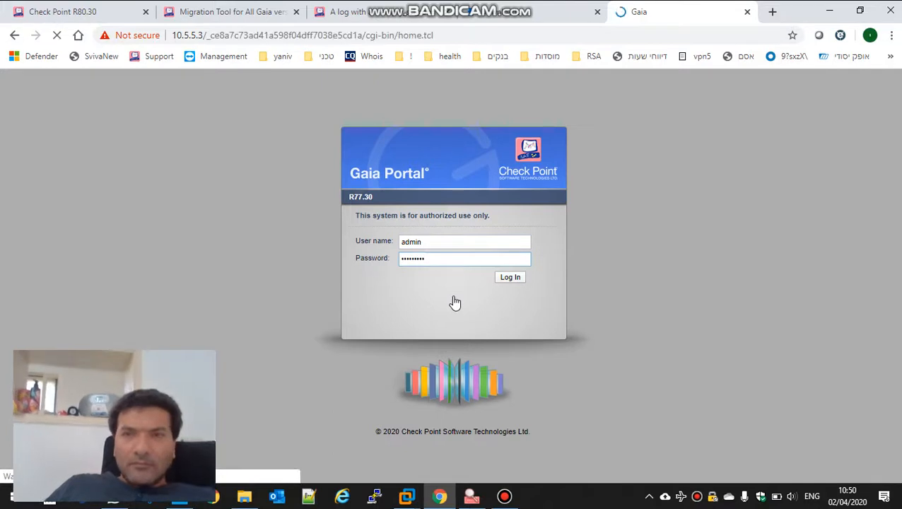
pyautogui.click(510, 276)
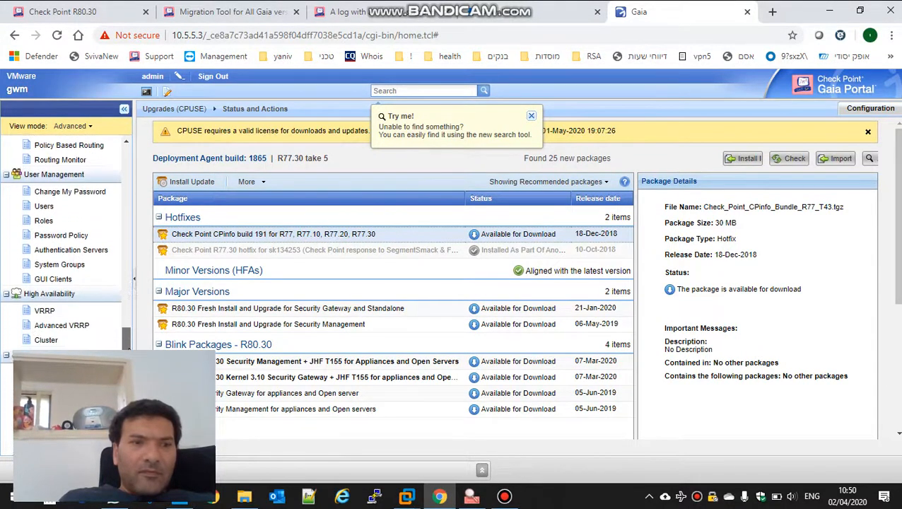
# Go to Maintenance > System Backup to see the three local backups.
pyautogui.scroll(-3)
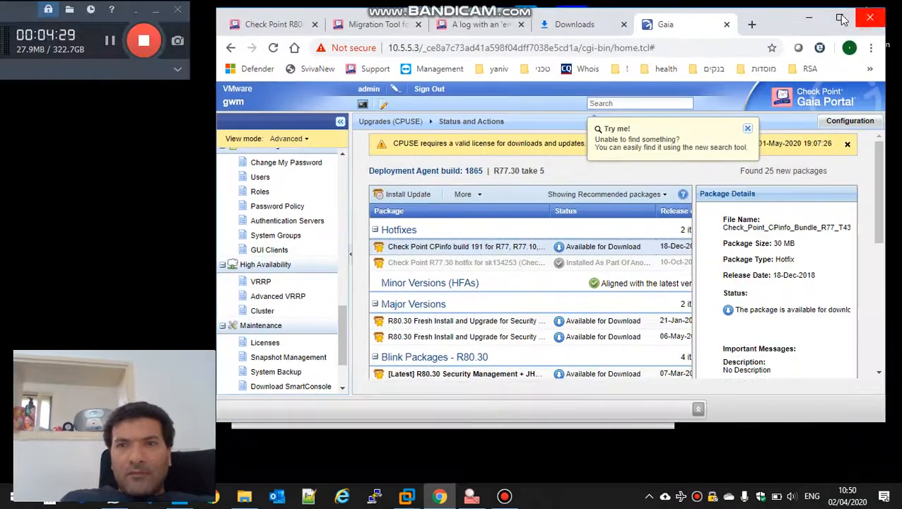
pyautogui.click(747, 128)
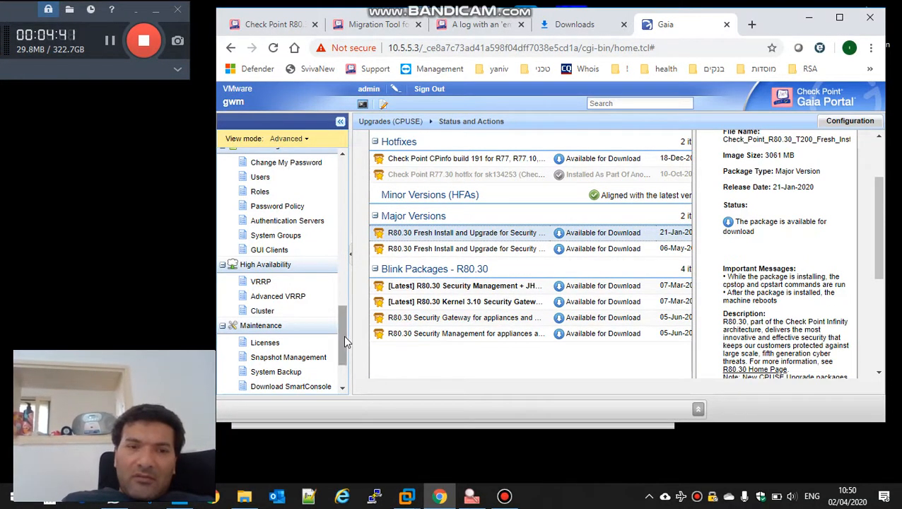
pyautogui.click(276, 371)
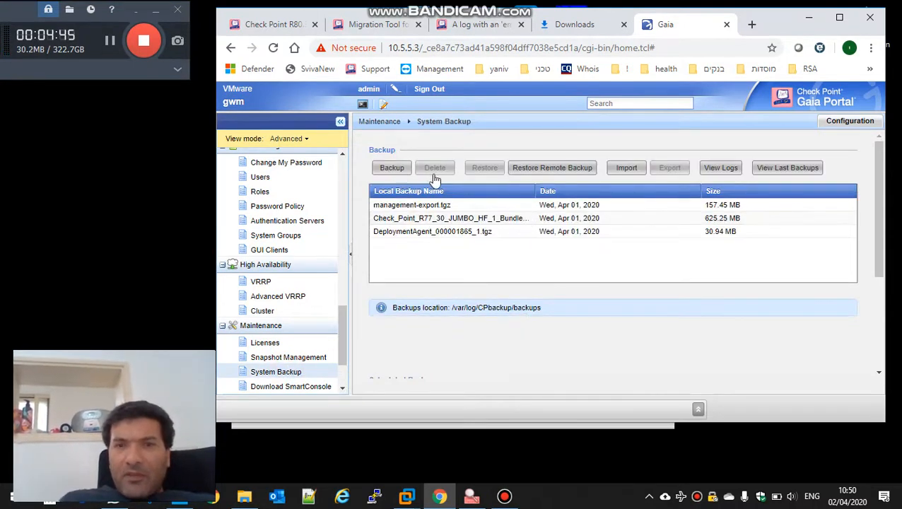
# Import the Migration_tools.tgz package from Downloads as a system backup.
pyautogui.click(626, 168)
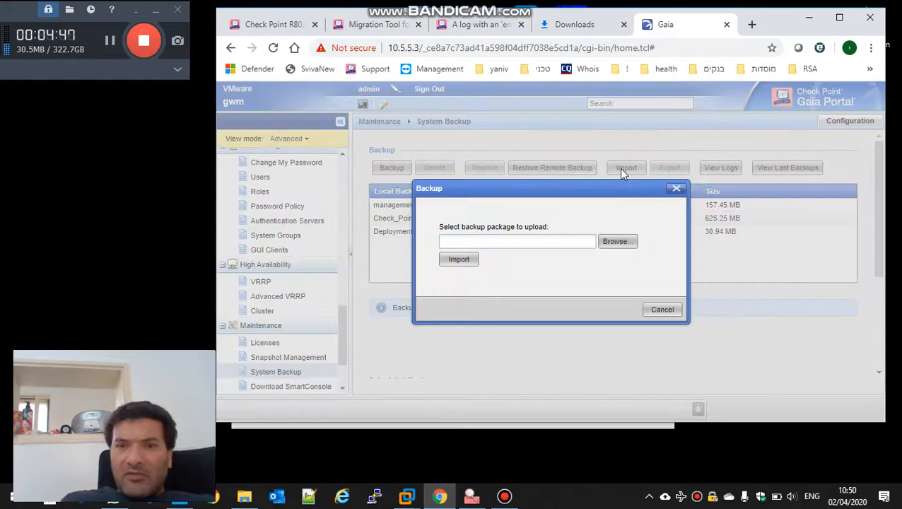
pyautogui.click(616, 241)
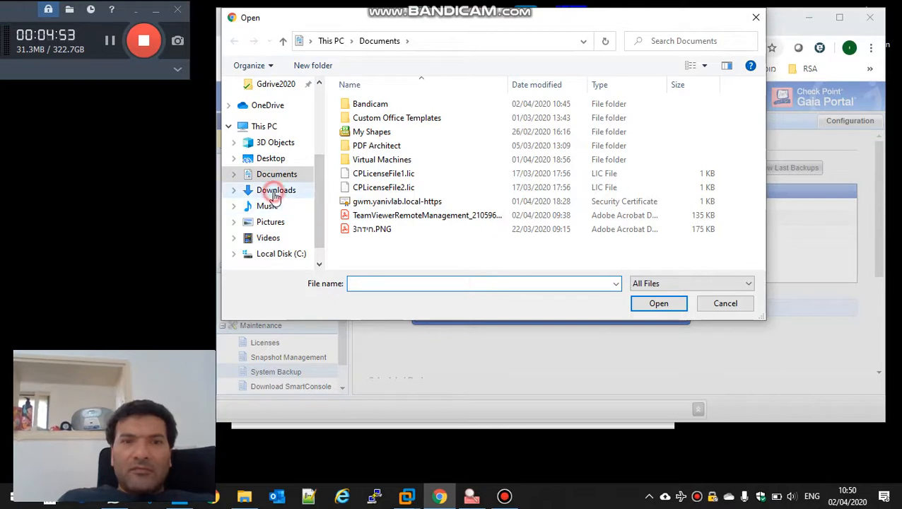
pyautogui.click(276, 190)
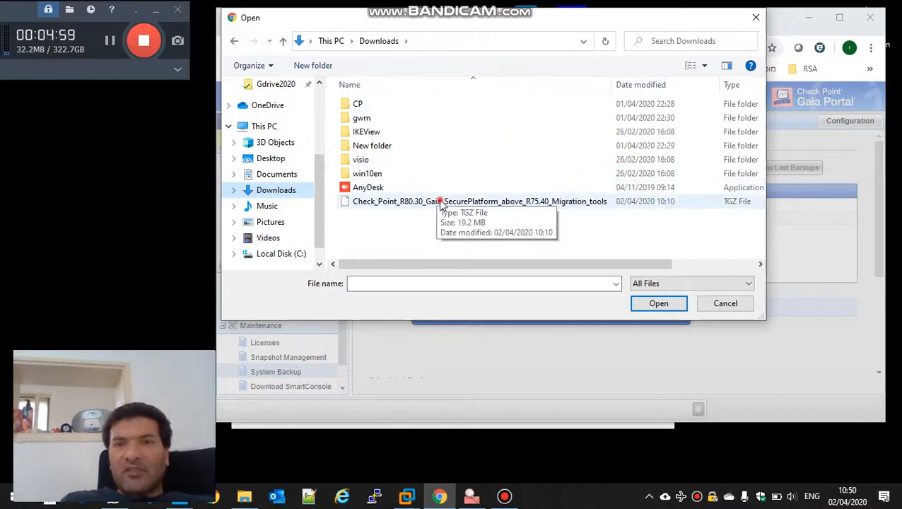
pyautogui.click(658, 303)
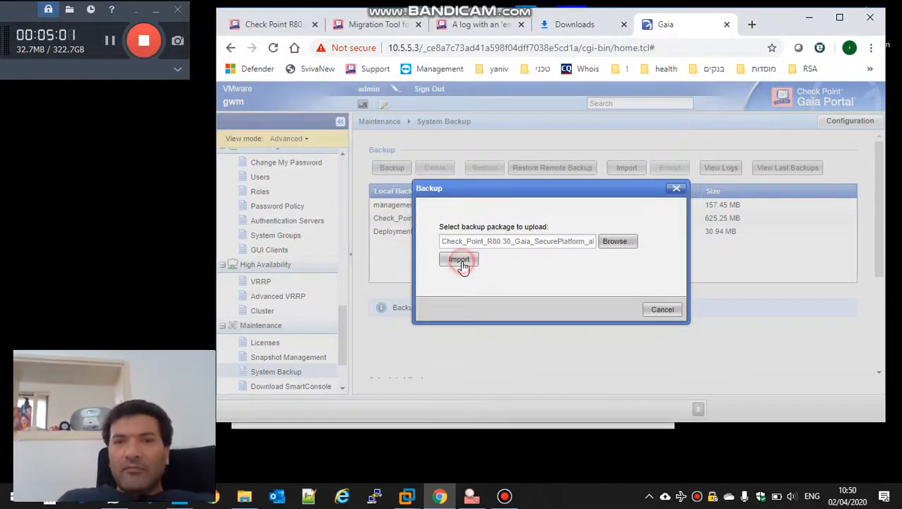
pyautogui.click(458, 259)
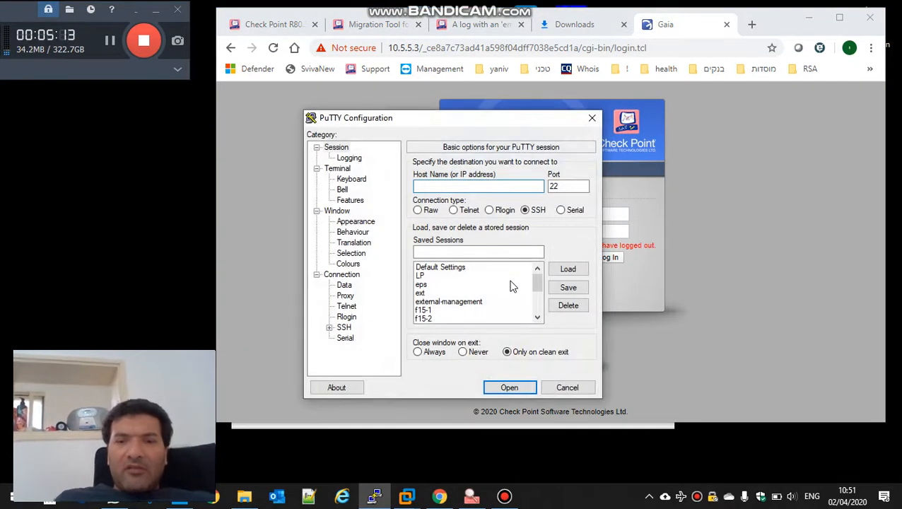
# SSH to the gateway and list /var/log/CPbackup/backups/ with ls -lt.
pyautogui.write('10.5.5.')
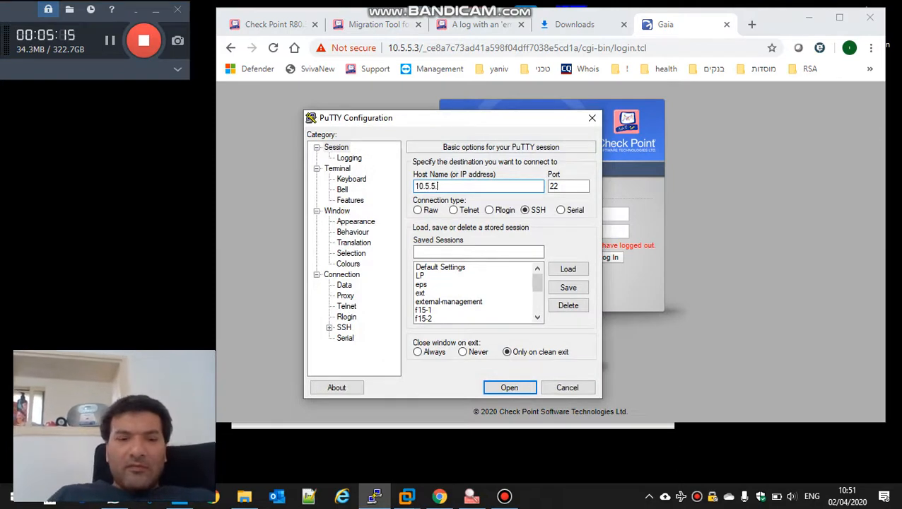
pyautogui.click(509, 387)
pyautogui.write('cd')
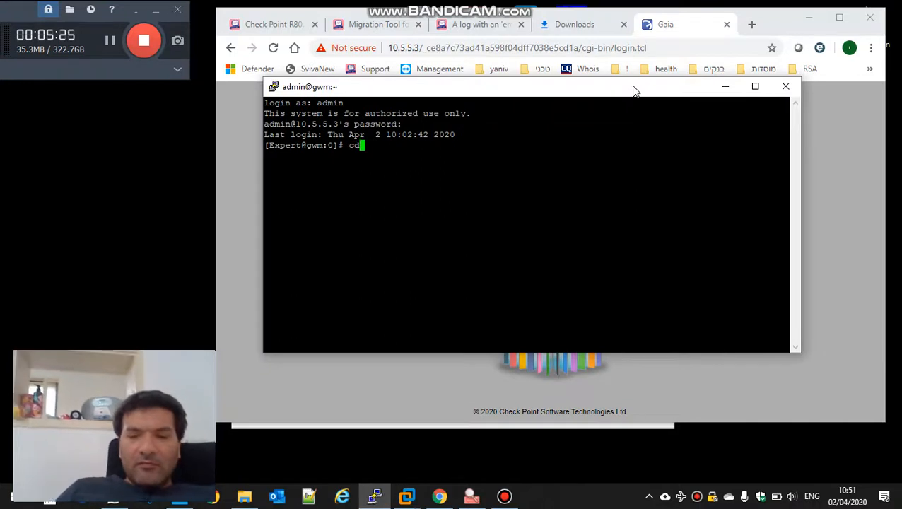
pyautogui.write('/var/l')
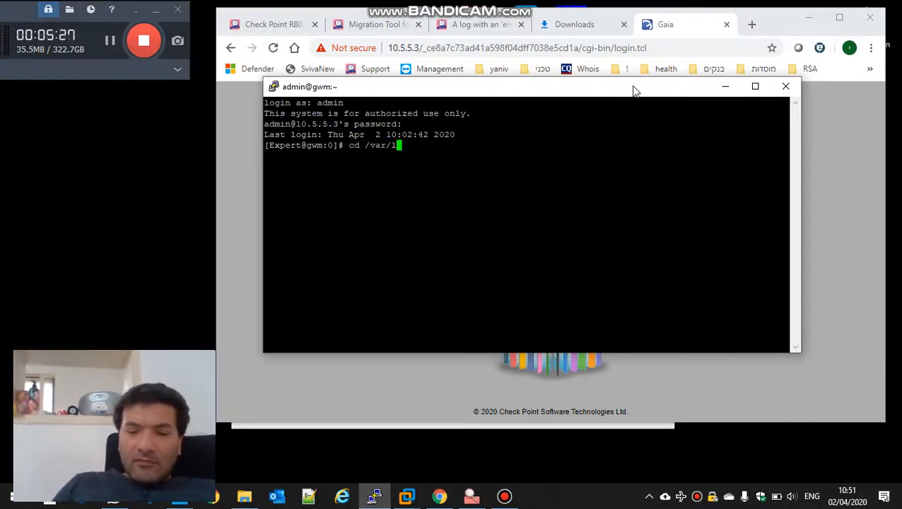
pyautogui.write('og/CP')
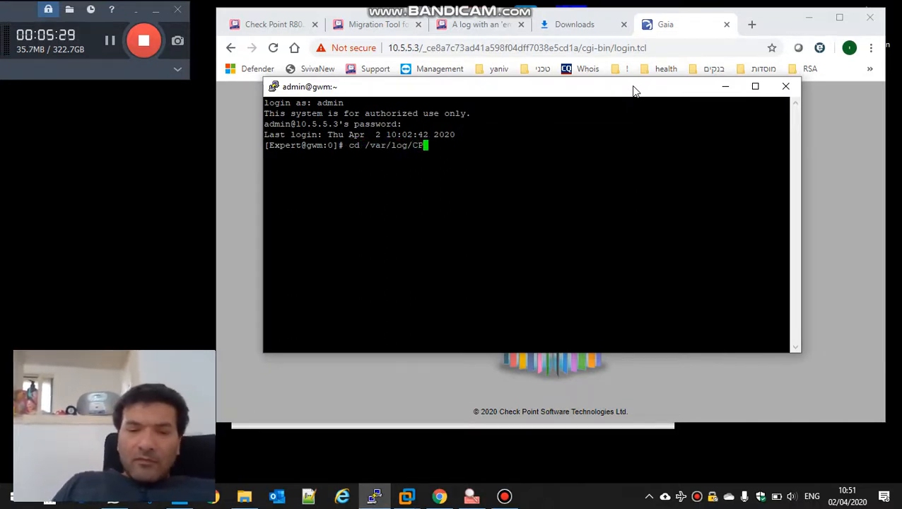
pyautogui.write('backup/backups/')
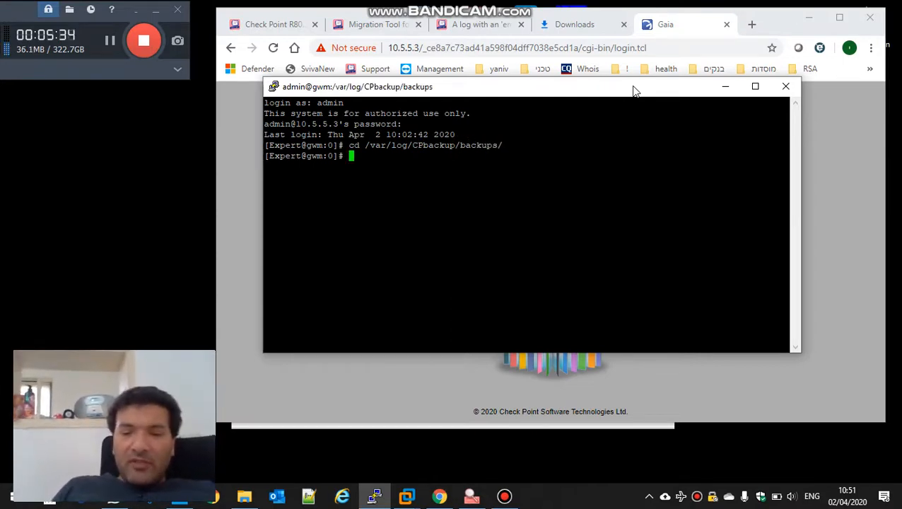
pyautogui.write('ls -lt')
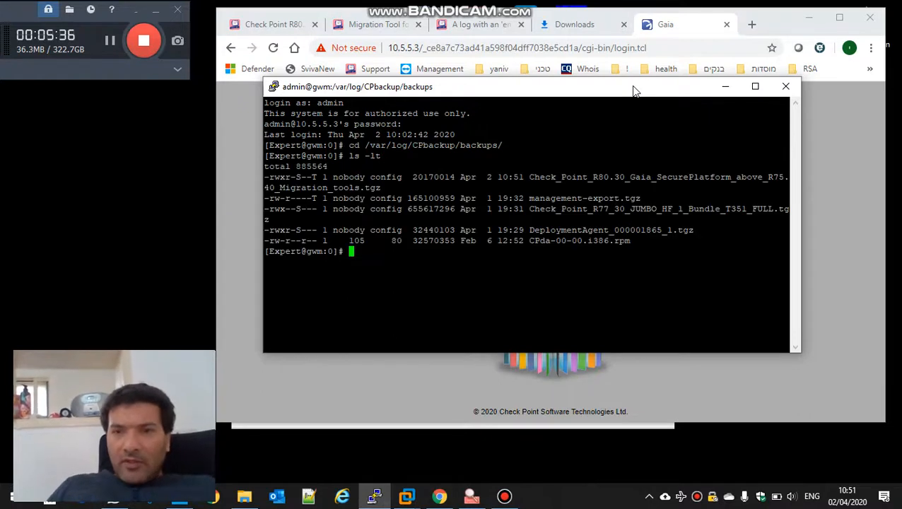
# Create the mig8030 folder and move the migration tools archive into it.
pyautogui.write('mk')
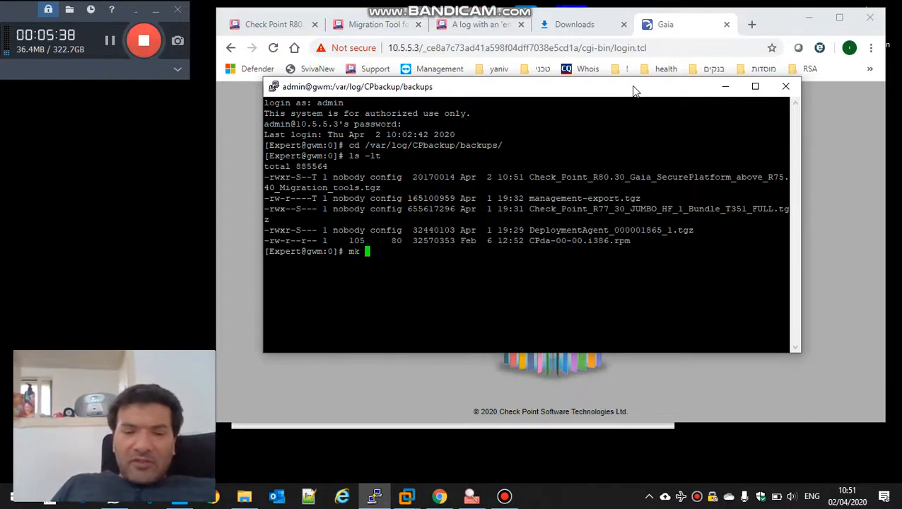
pyautogui.write('dir')
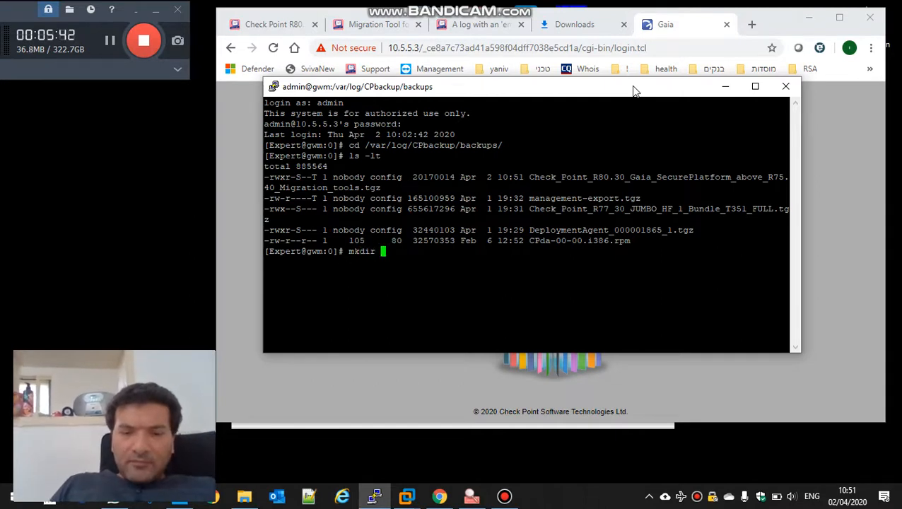
pyautogui.write('mig8030')
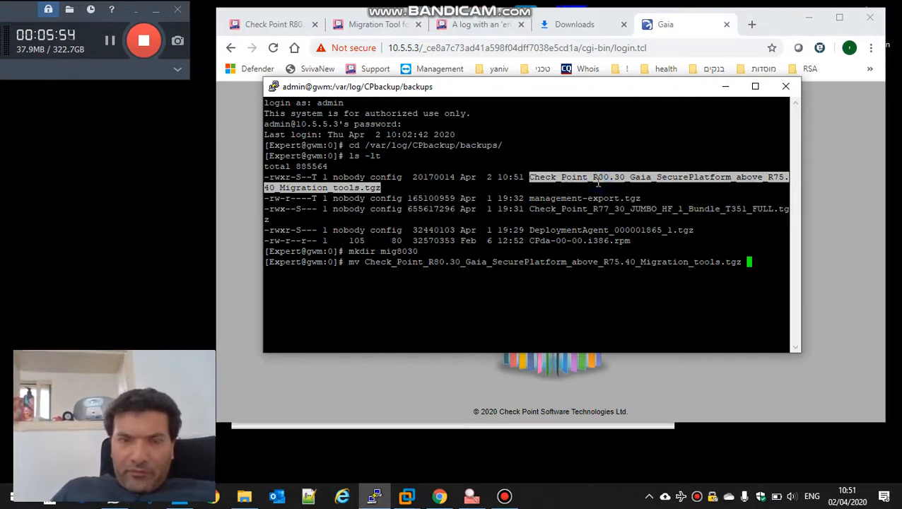
pyautogui.write('mig8030/')
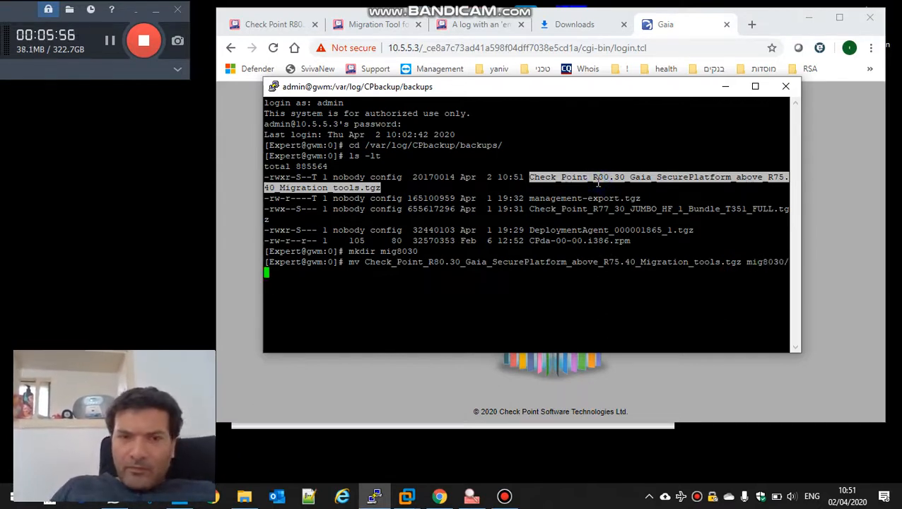
# Enter mig8030, list it, and extract the archive with tar zxvf.
pyautogui.write('cd mig8030/')
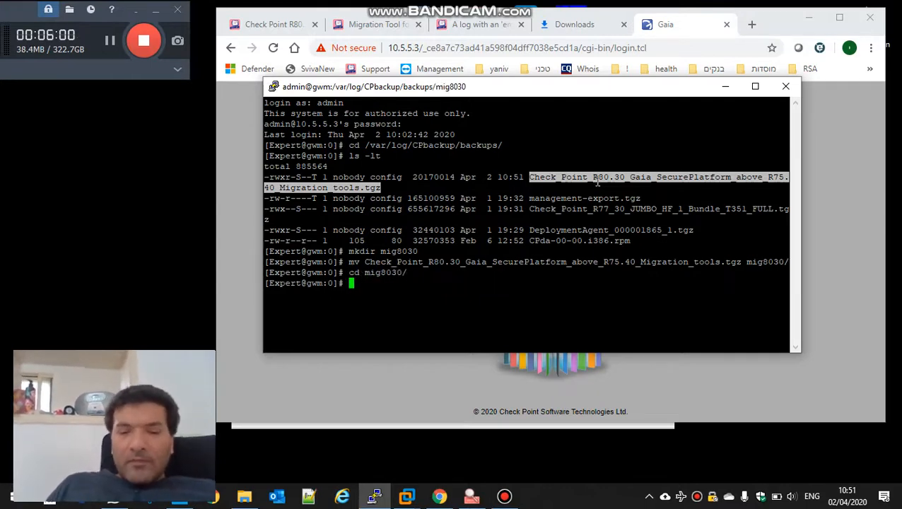
pyautogui.write('ls -lt')
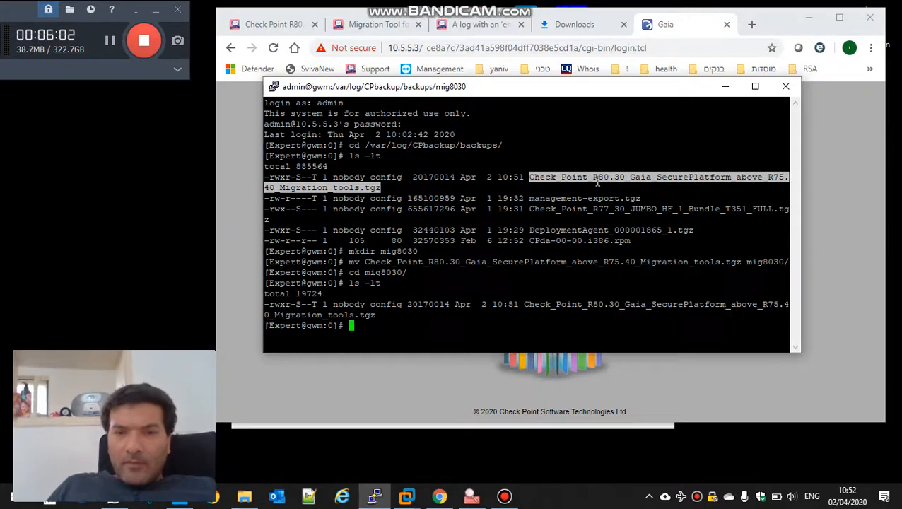
pyautogui.write('tar')
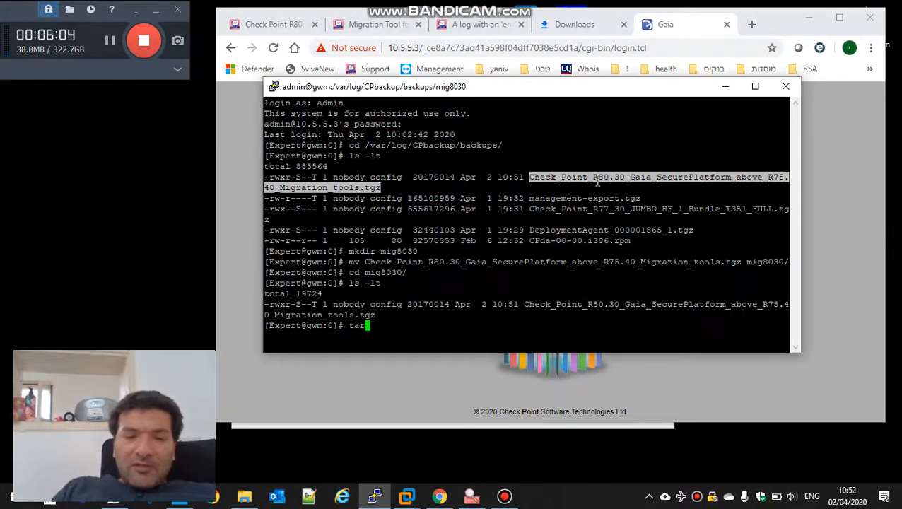
pyautogui.write('zxvf')
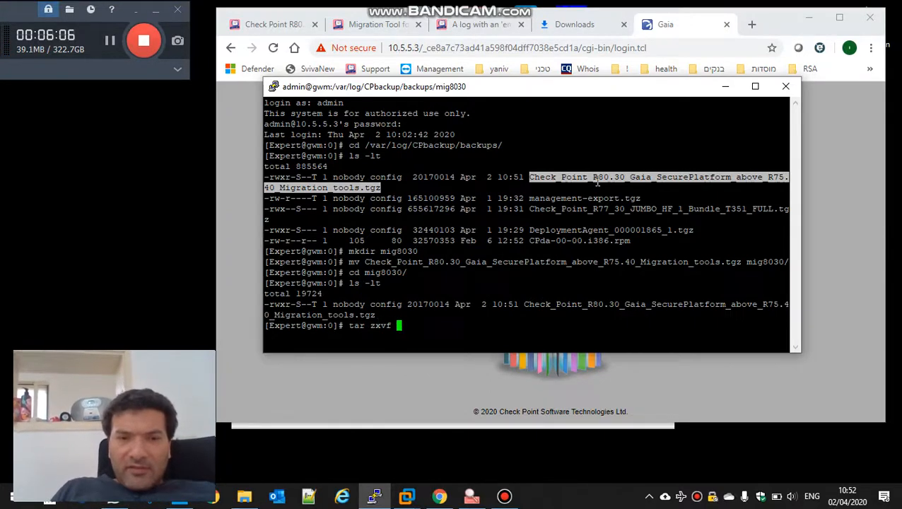
pyautogui.write('C')
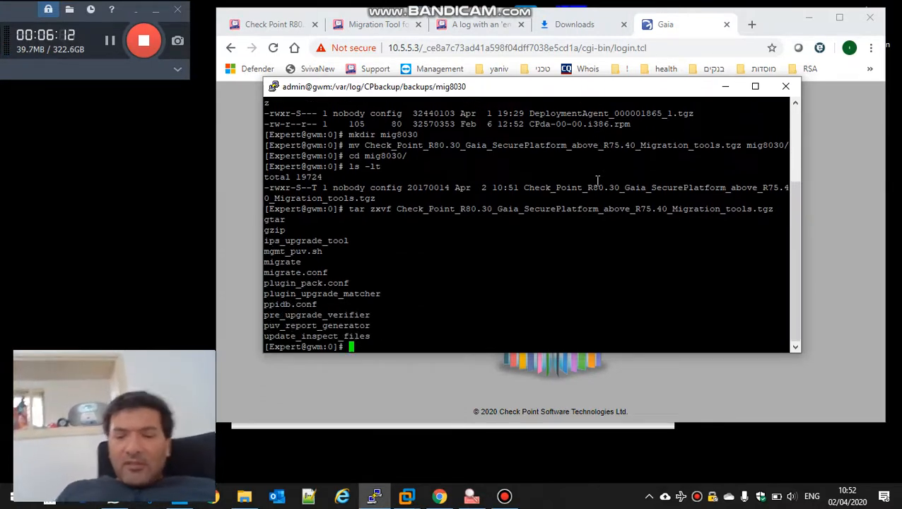
# Run ./migrate export mig2R80.30.tgz, leaving the continue prompt at no.
pyautogui.write('./migrate ex')
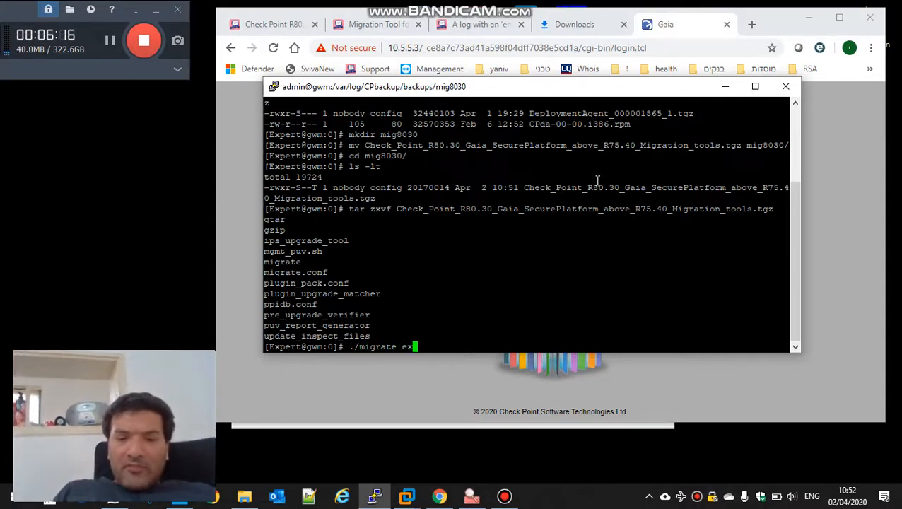
pyautogui.write('port')
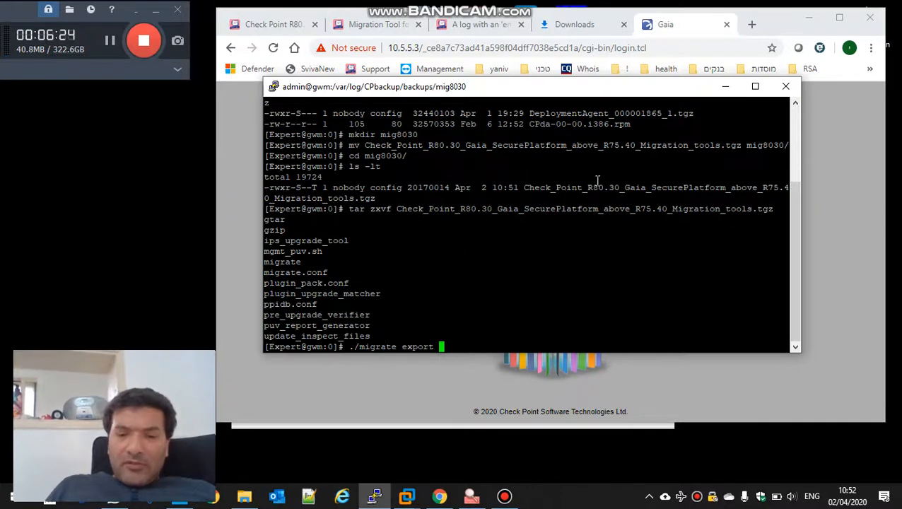
pyautogui.write('mig2R')
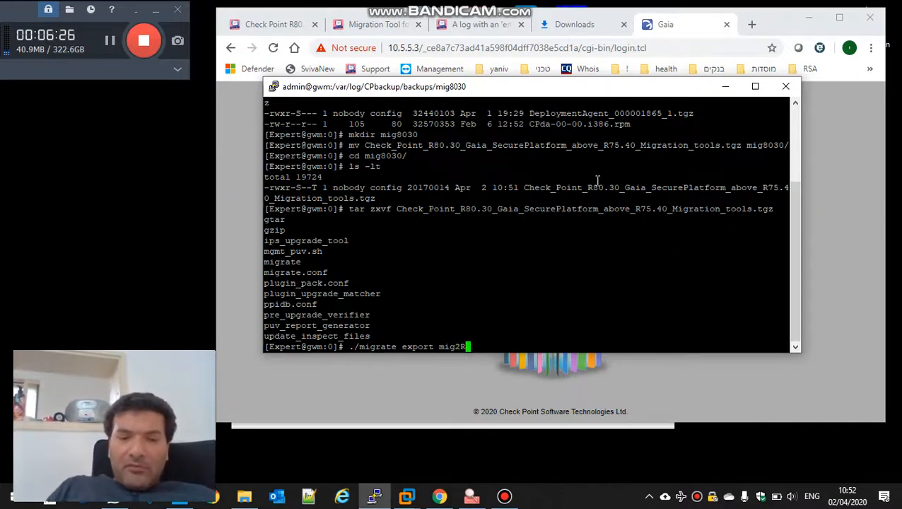
pyautogui.write('80.30.tgz')
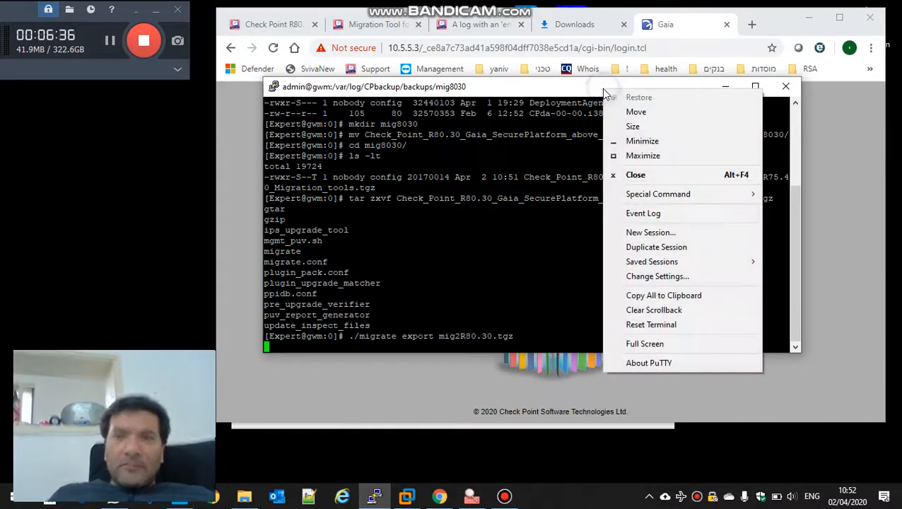
pyautogui.moveTo(656, 247)
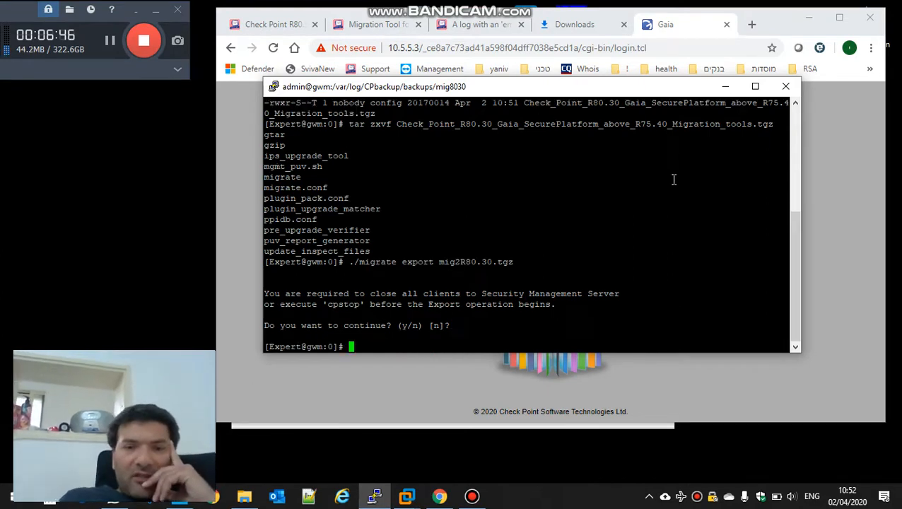
# Check clients with cpstat mg, then rerun the export and answer y.
pyautogui.write('cpstat mg')
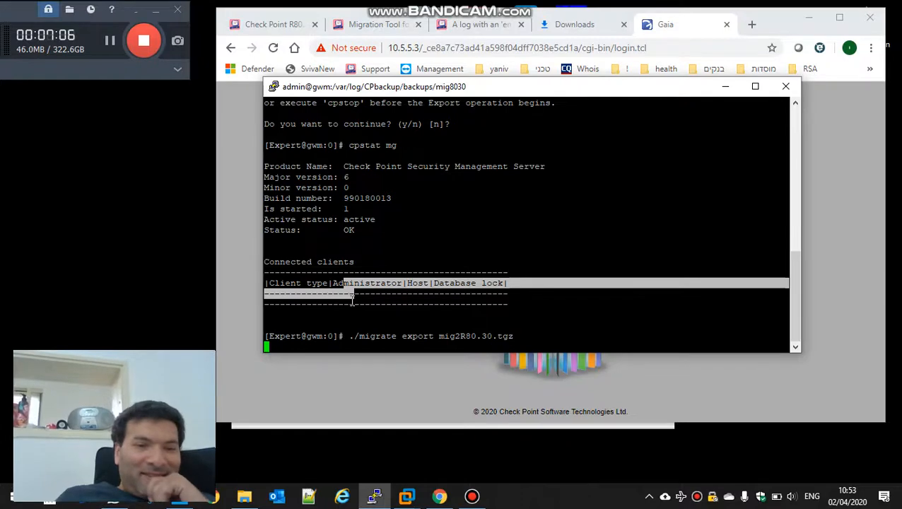
pyautogui.write('y')
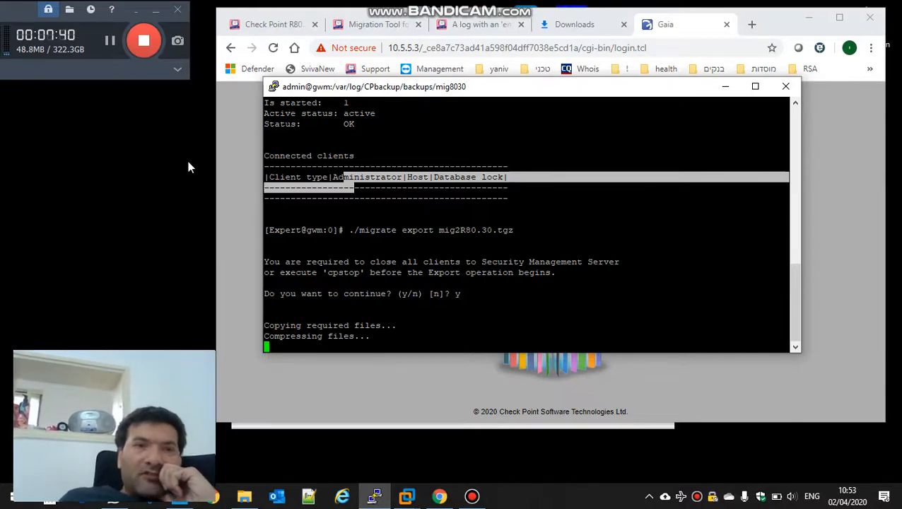
pyautogui.moveTo(110, 40)
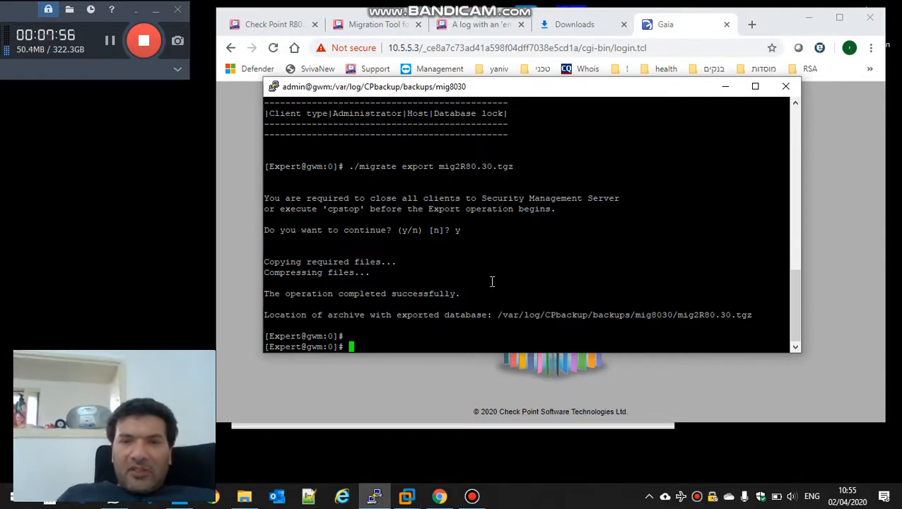
# Print the config with clish -c 'show configuration' and copy all terminal output.
pyautogui.write("clish -c '")
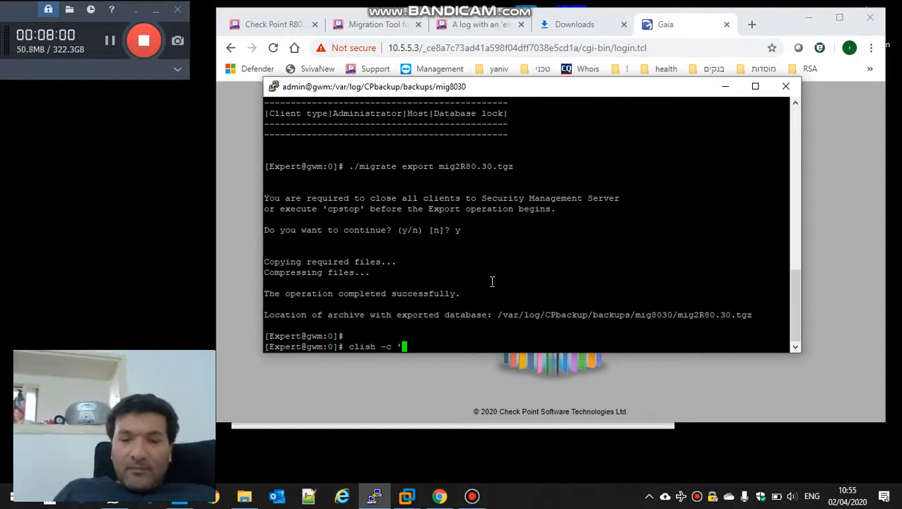
pyautogui.write('show con')
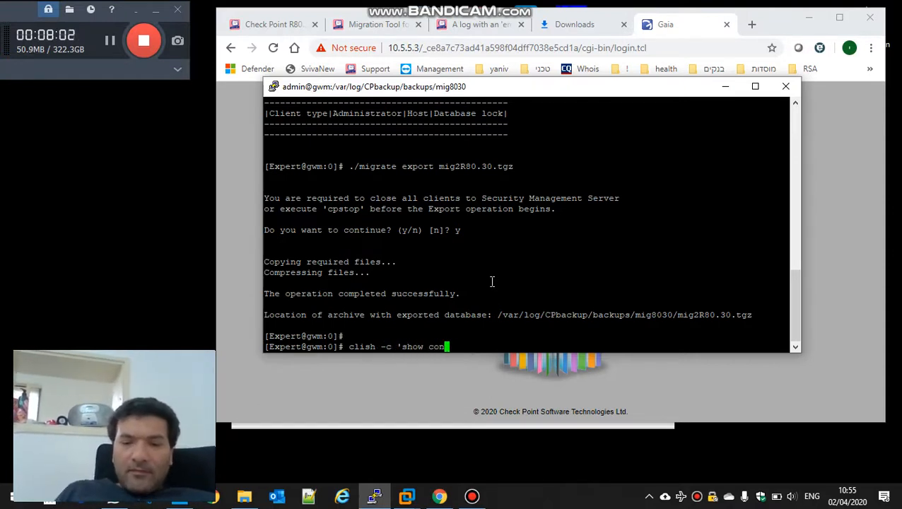
pyautogui.write('figuration')
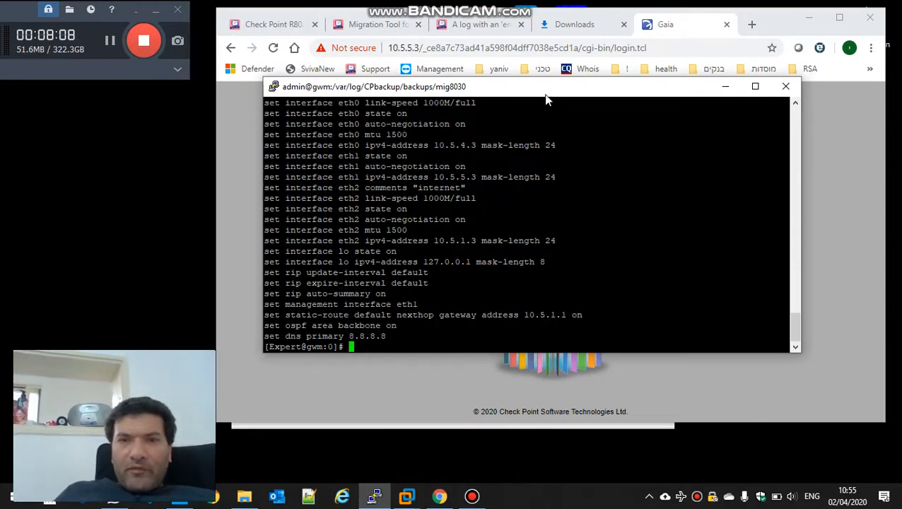
pyautogui.moveTo(546, 85)
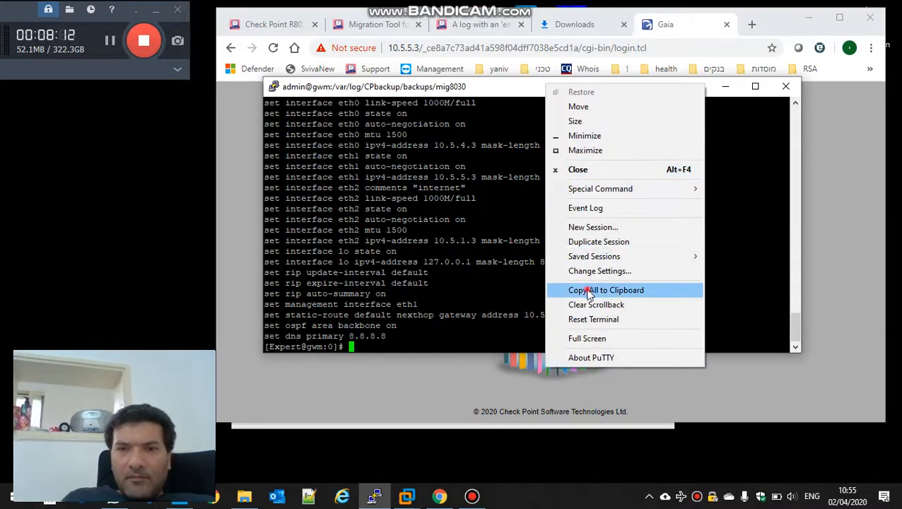
pyautogui.click(606, 289)
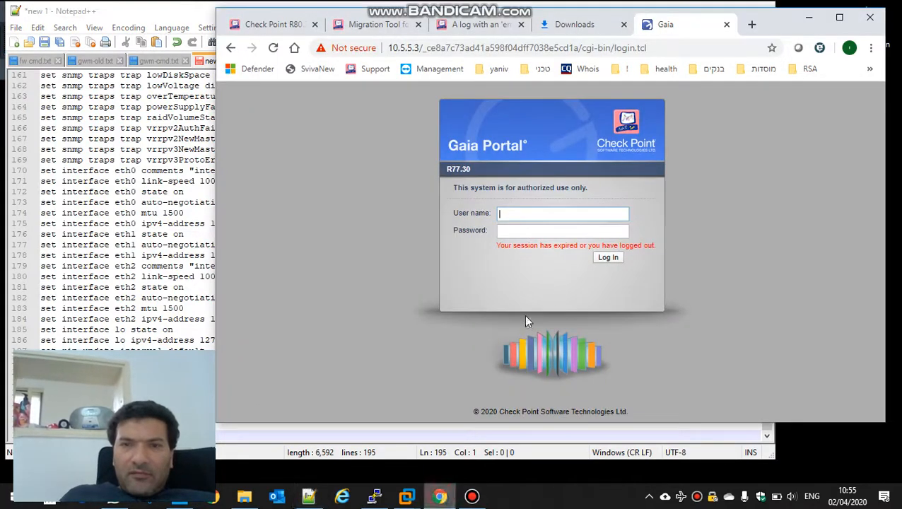
# Copy mig2R80.30.tgz from mig8030 into /var/log/CPbackup/backups/ and enter admin.
pyautogui.write('admin')
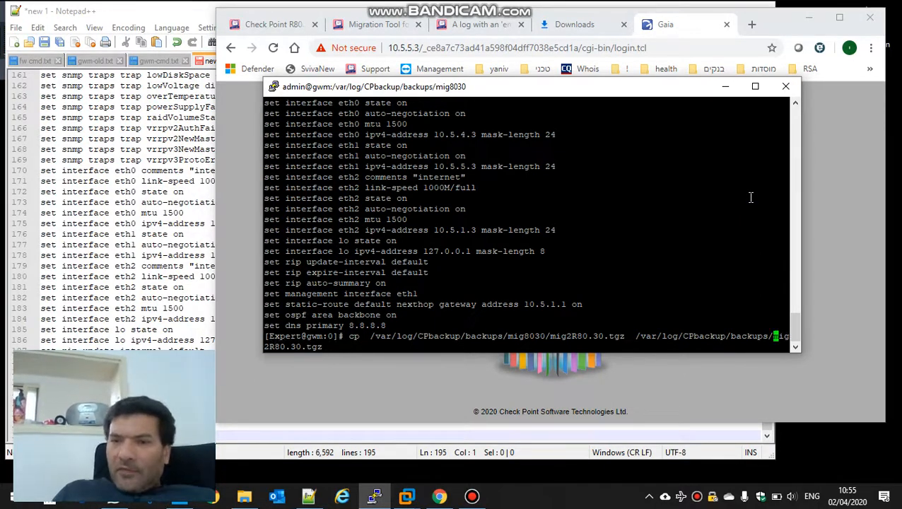
pyautogui.press('Return')
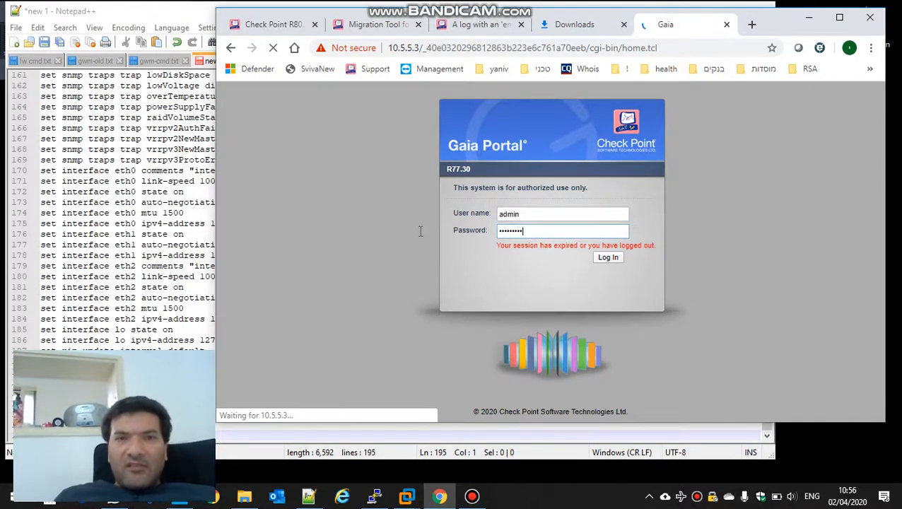
# Log in, select mig2R80.30.tgz in System Backup, and confirm its export.
pyautogui.click(607, 257)
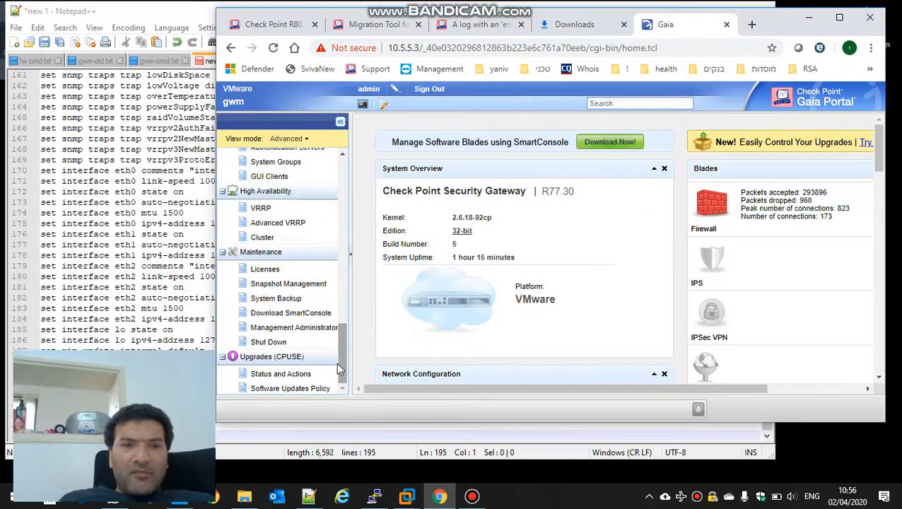
pyautogui.click(276, 298)
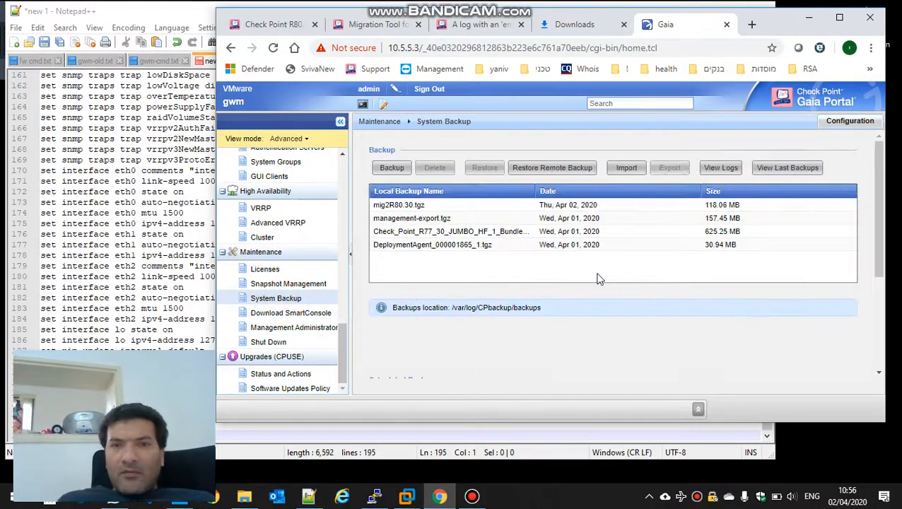
pyautogui.click(398, 205)
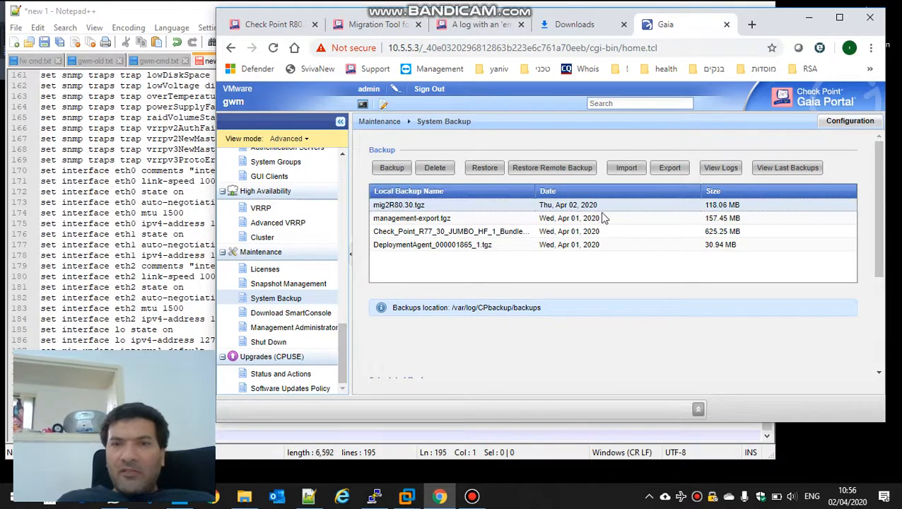
pyautogui.click(669, 167)
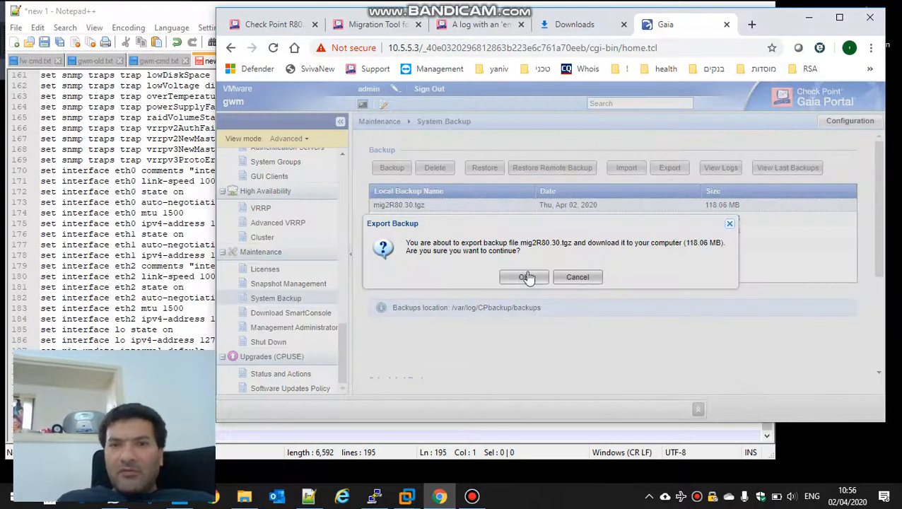
pyautogui.click(525, 276)
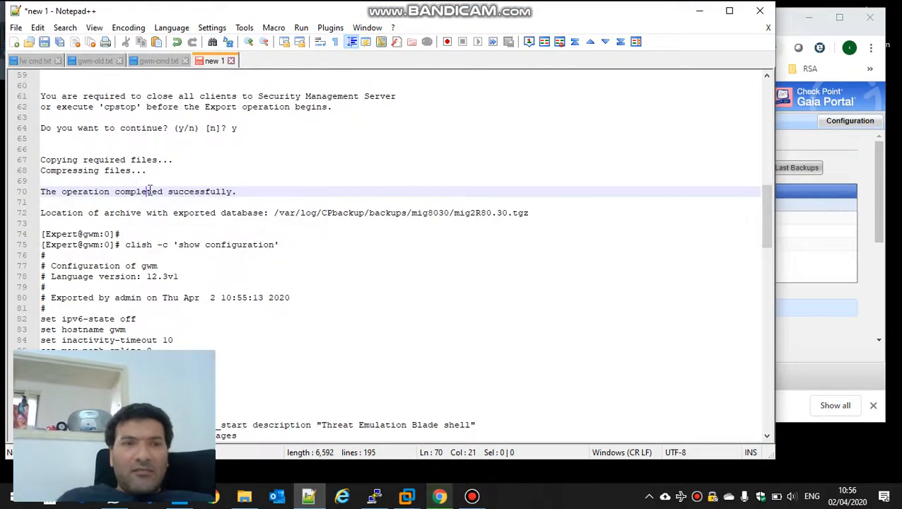
pyautogui.scroll(-3)
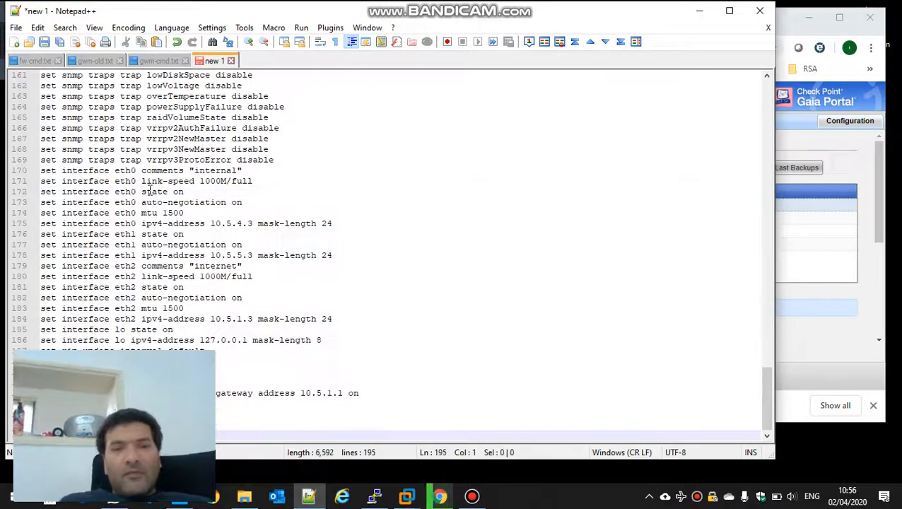